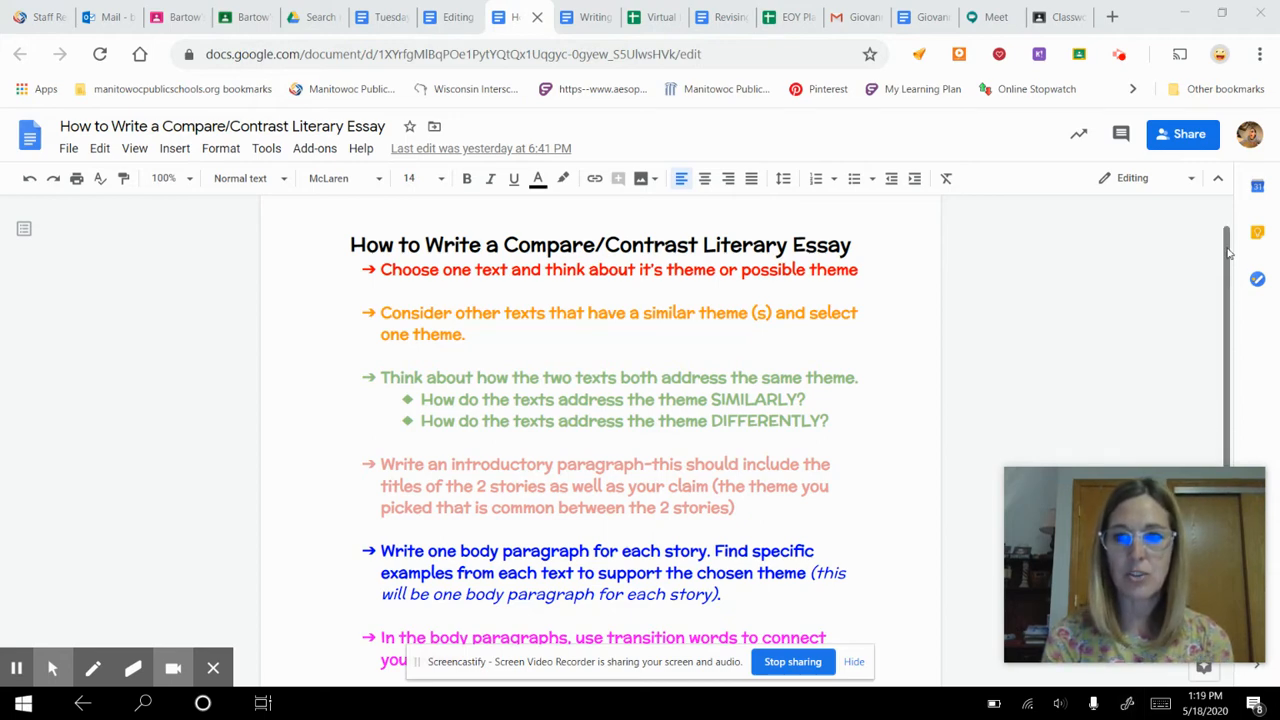
Read through the student's compare/contrast essay, then switch to the Editing checklist tab
scroll("down", 3)
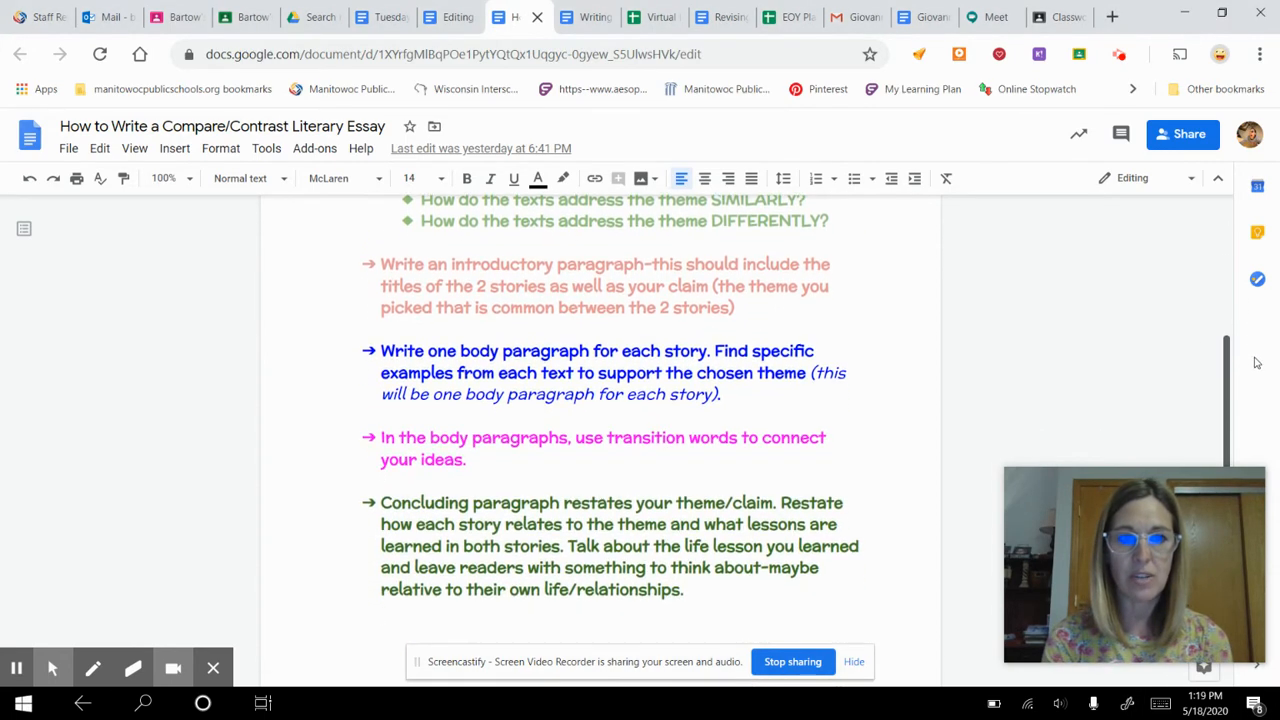
left_click_drag(380, 264, 658, 264)
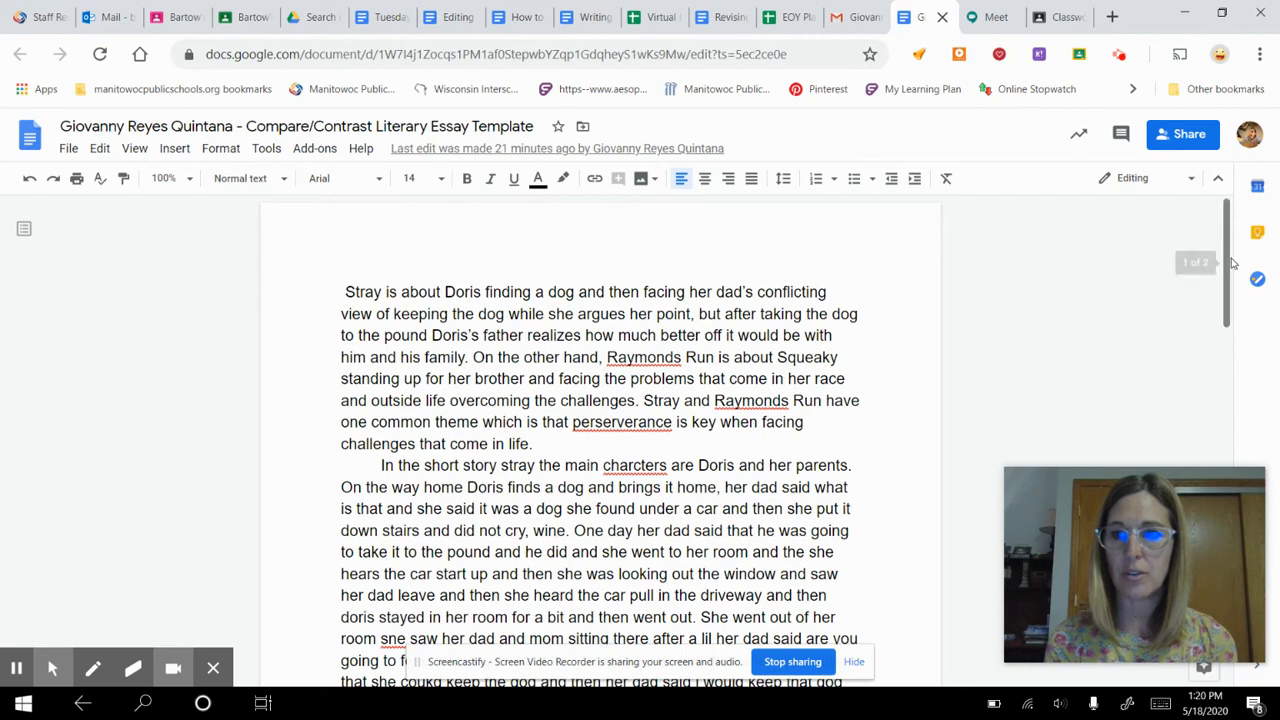
scroll("down", 3)
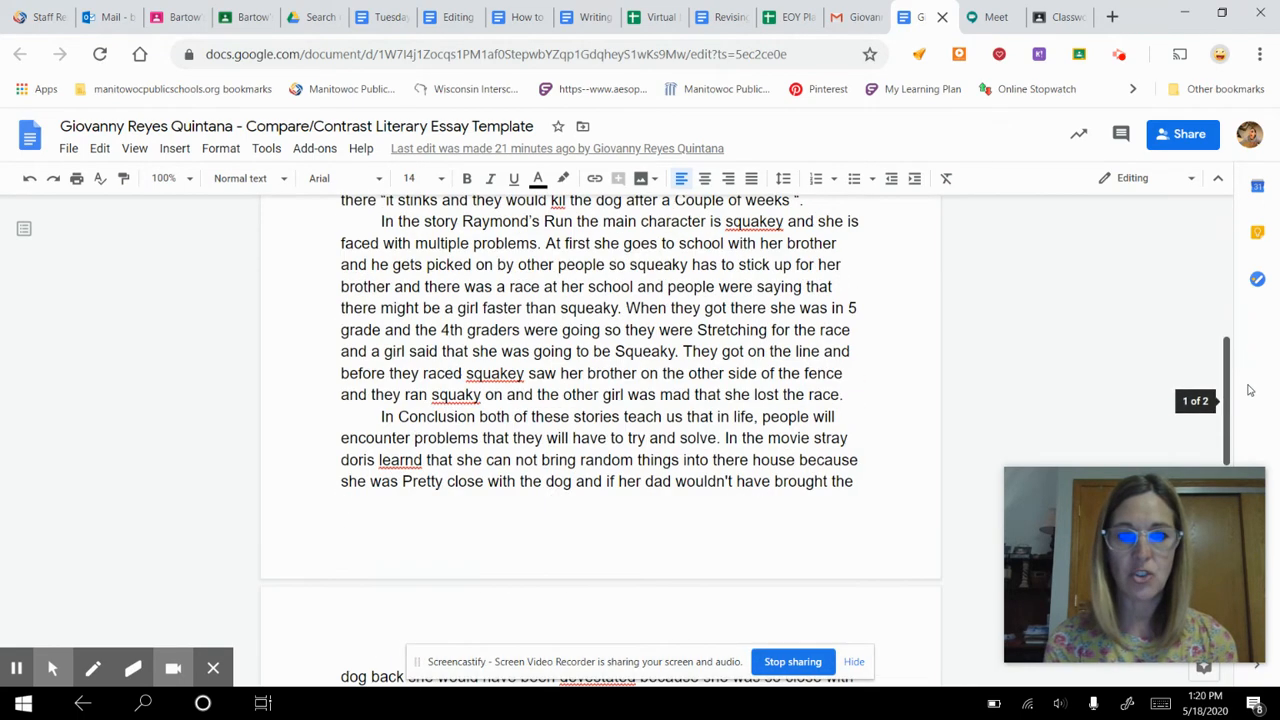
scroll("down", 3)
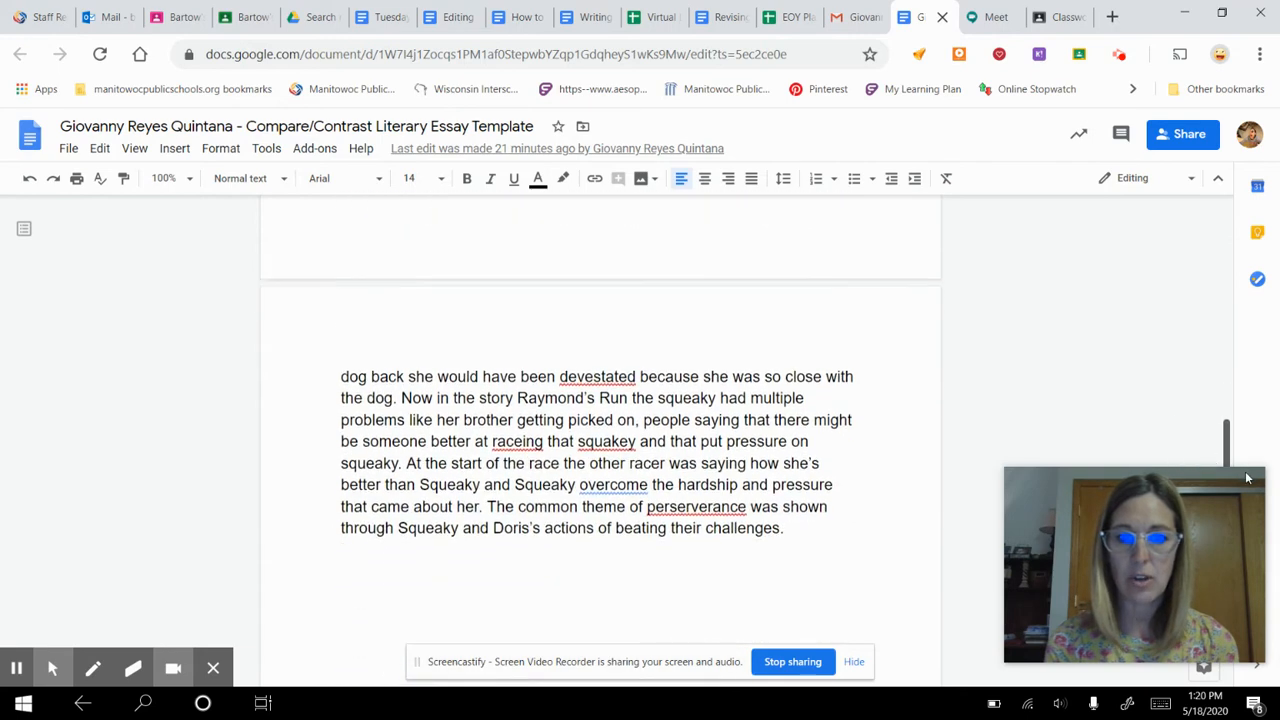
scroll("down", 3)
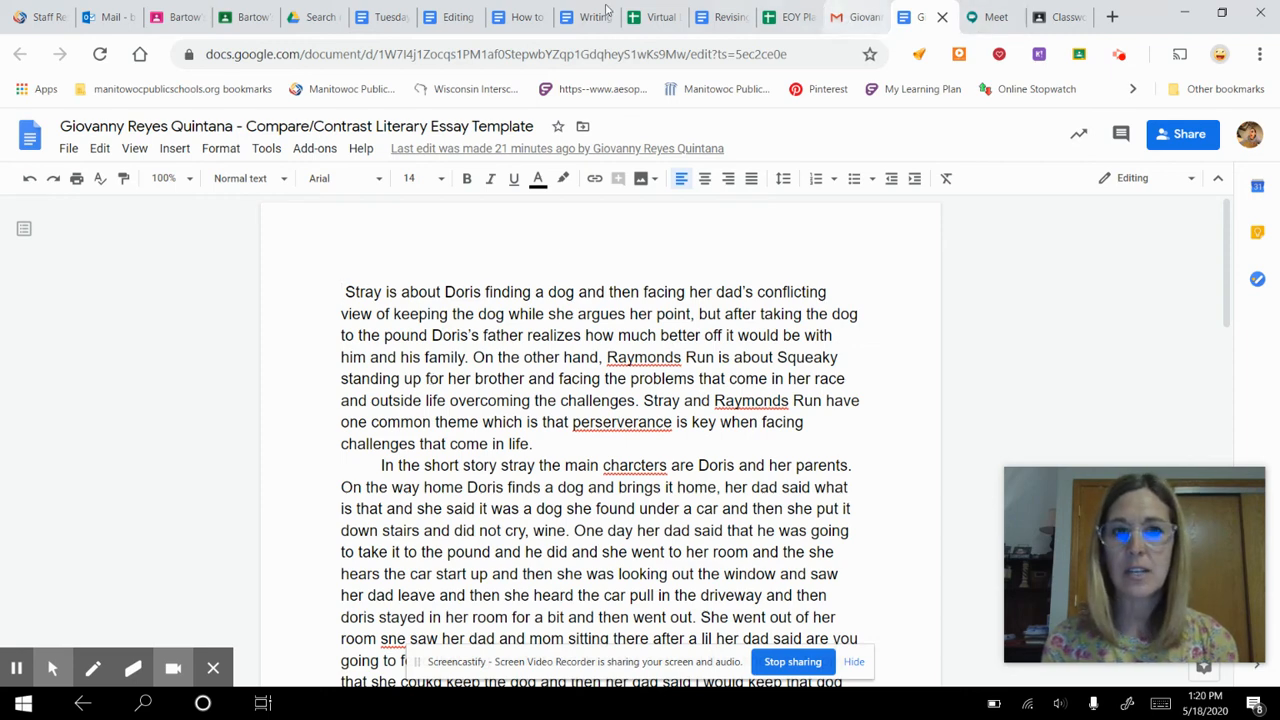
left_click(438, 17)
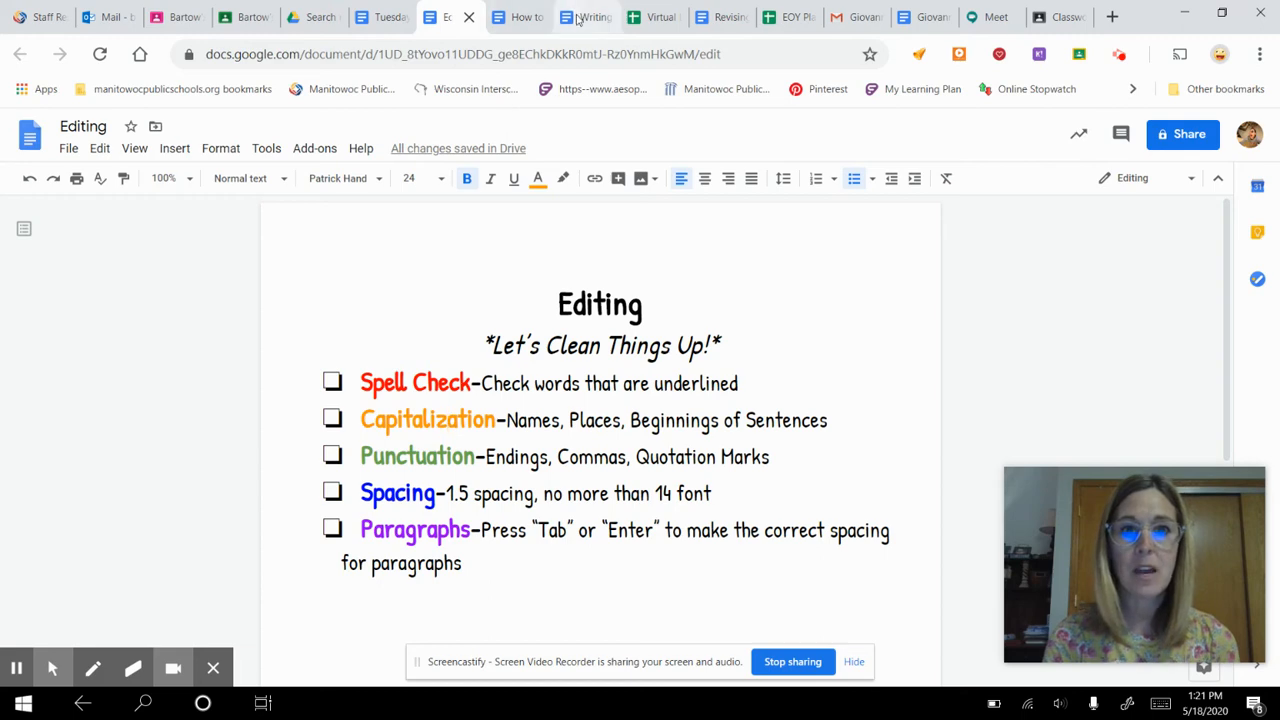
Open the Tuesday, May 19 agenda and select 'goal is to write one paragraph'
left_click(583, 17)
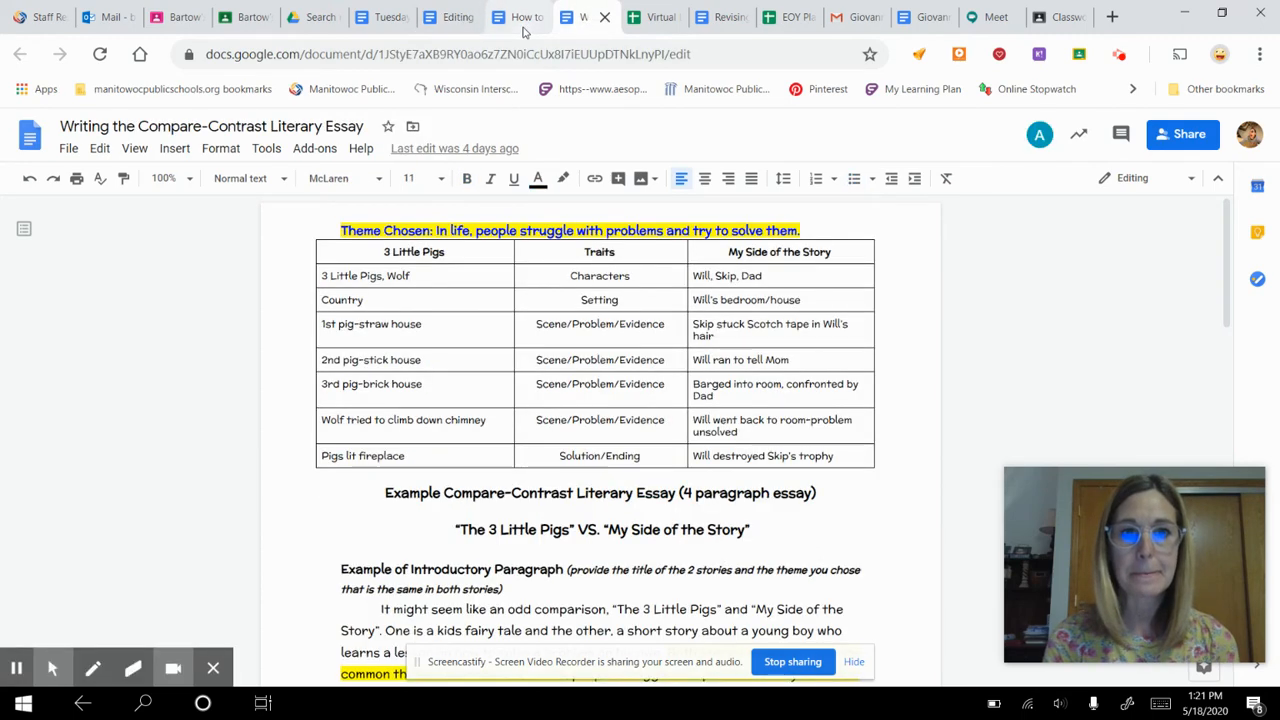
left_click(520, 17)
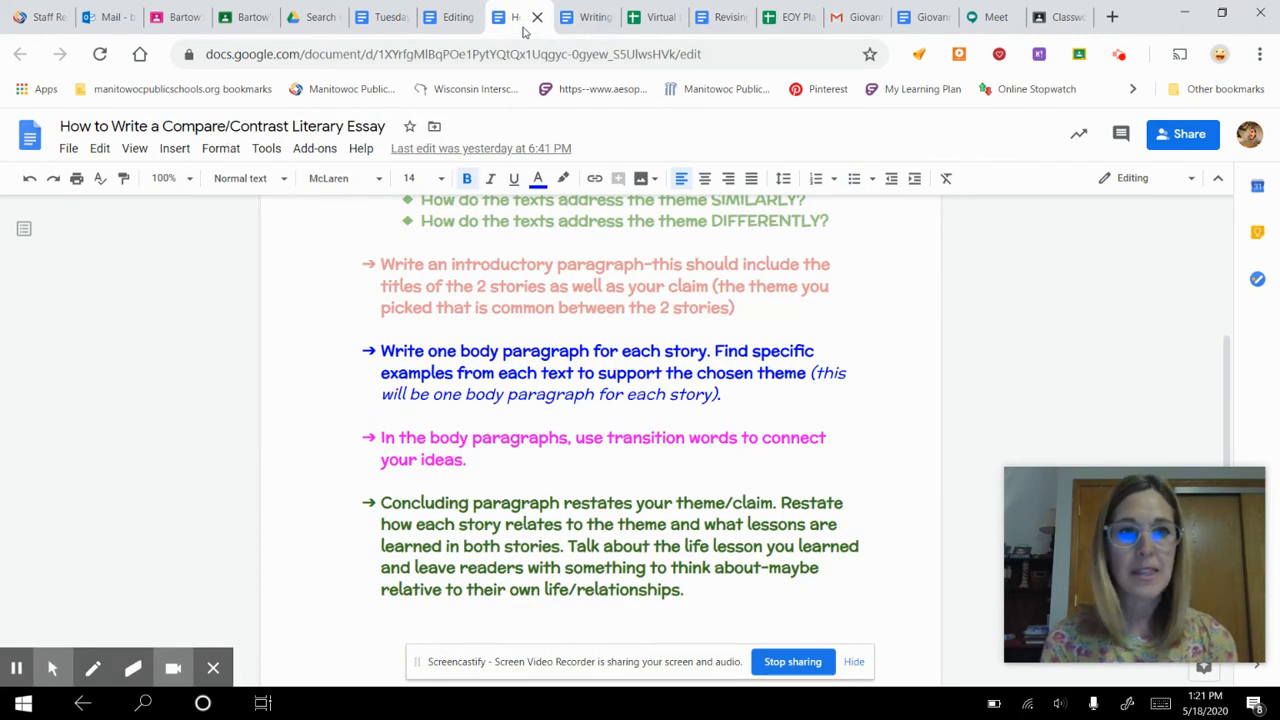
left_click(380, 17)
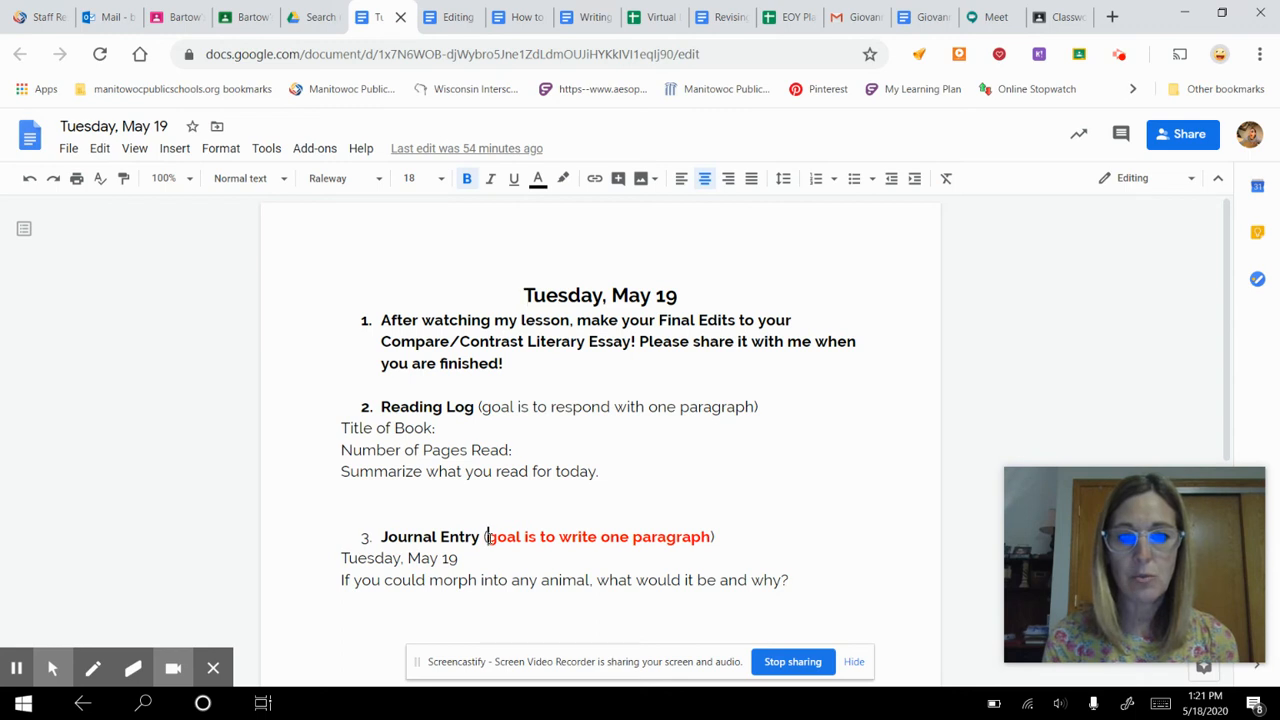
left_click_drag(487, 537, 705, 537)
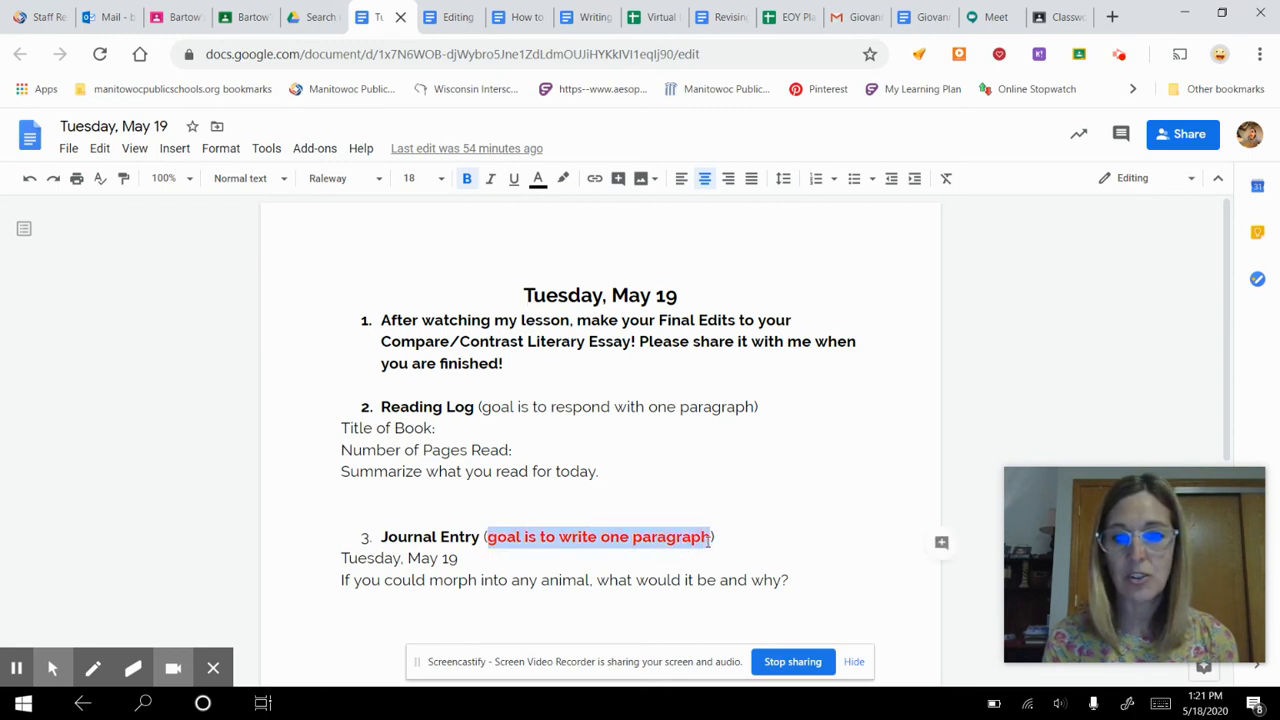